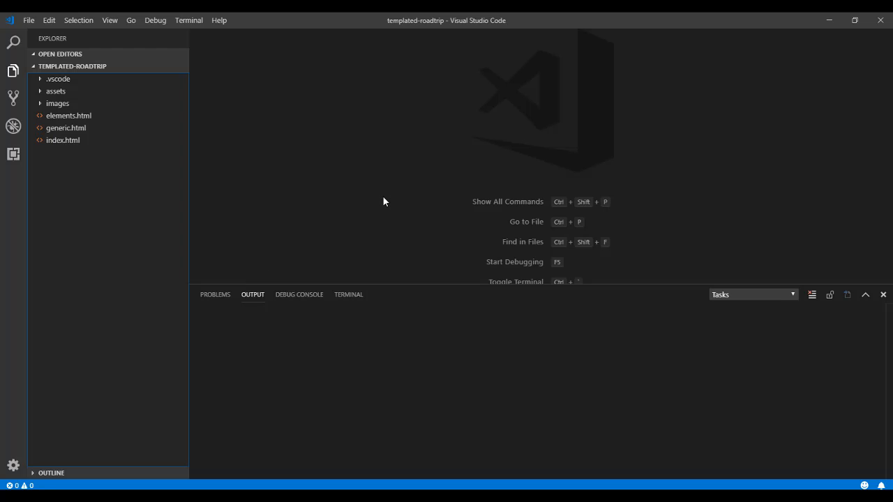
mouse_move(388, 212)
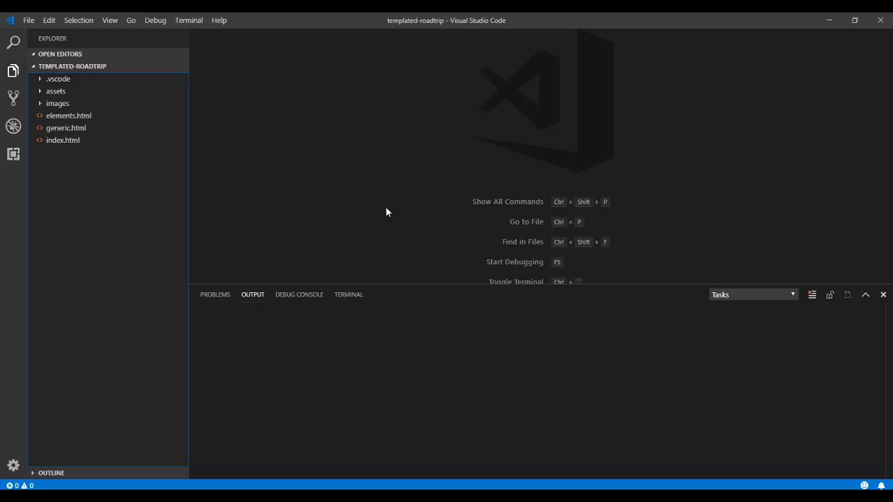
mouse_move(11, 152)
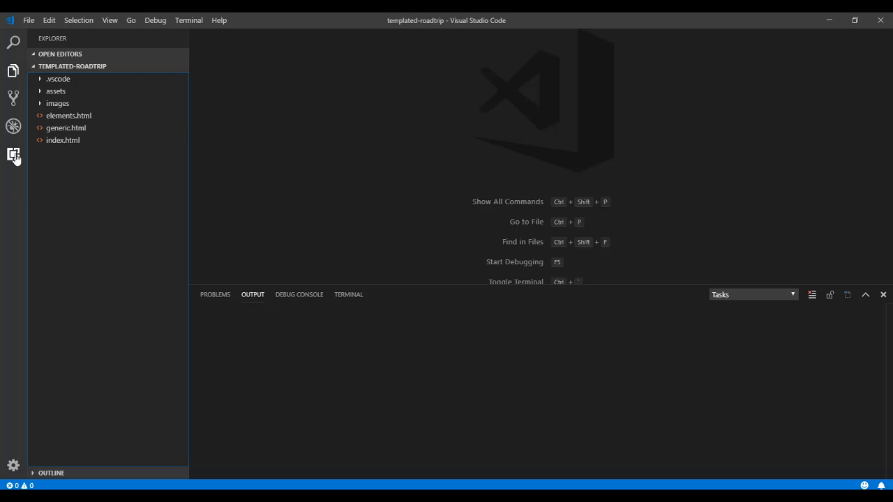
mouse_move(14, 156)
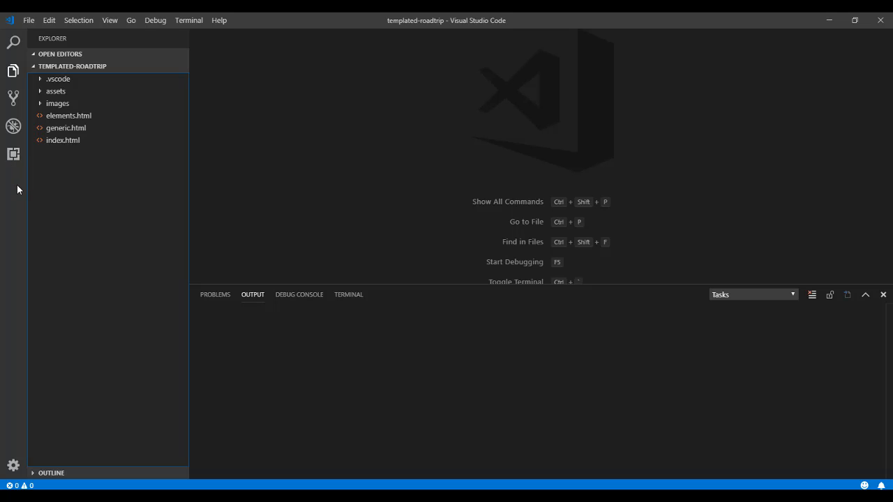
mouse_move(269, 196)
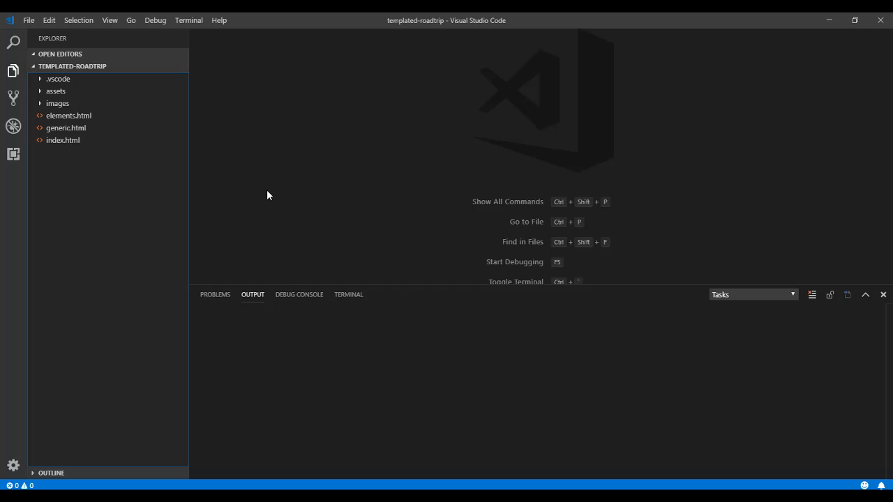
mouse_move(299, 205)
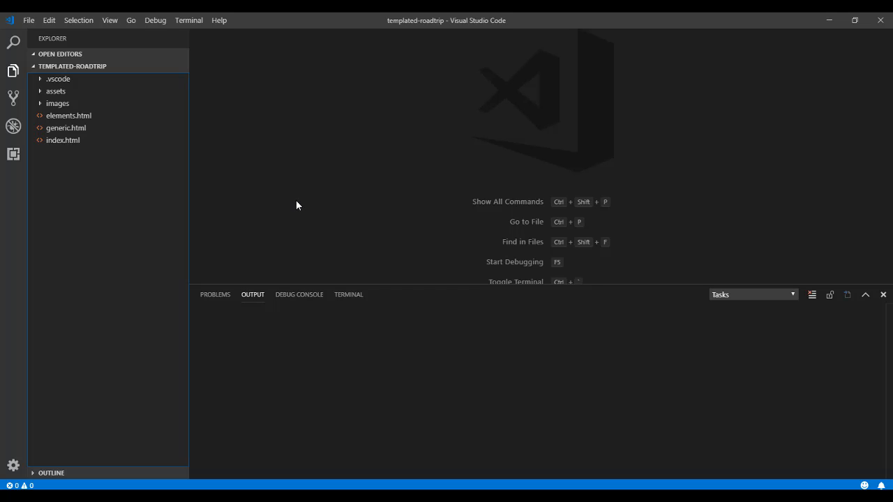
mouse_move(11, 152)
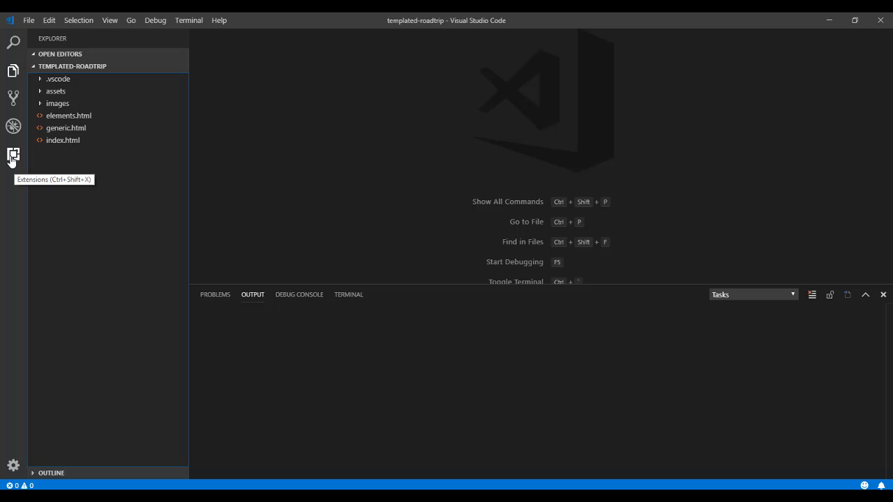
- Search the extensions marketplace for 'iis express' and open Warren Buckley's IIS Express details page
click(11, 153)
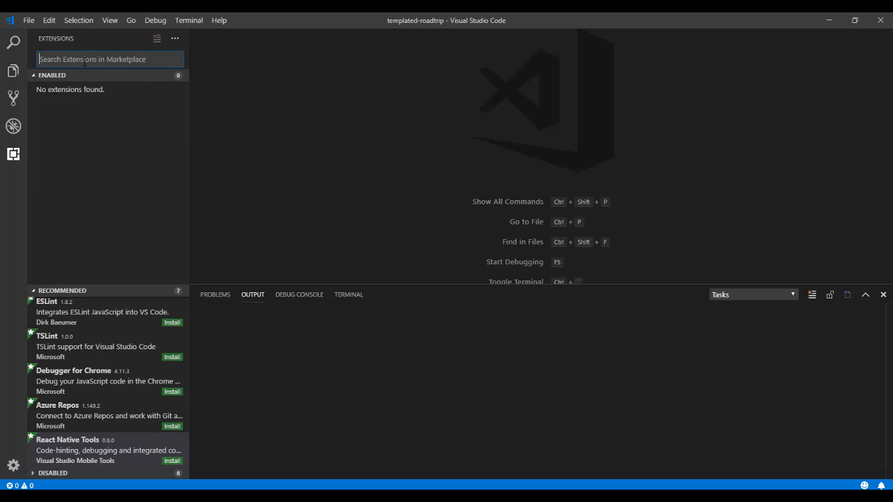
text(iis express)
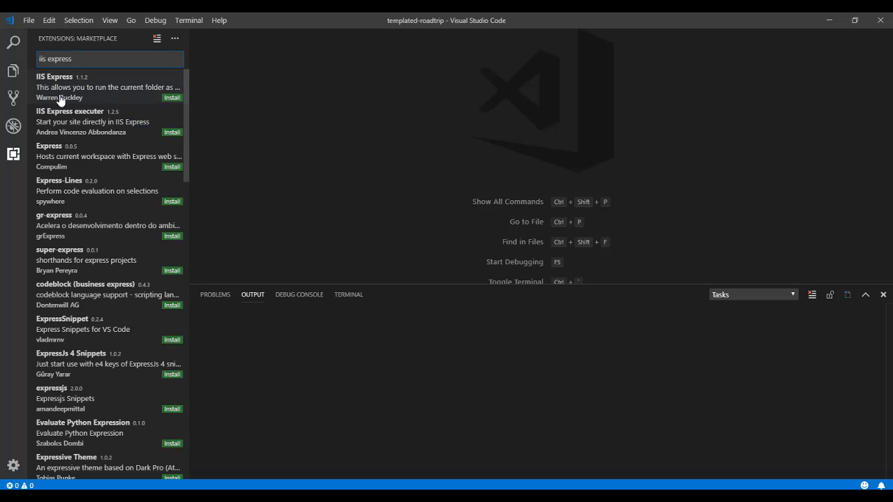
mouse_move(86, 380)
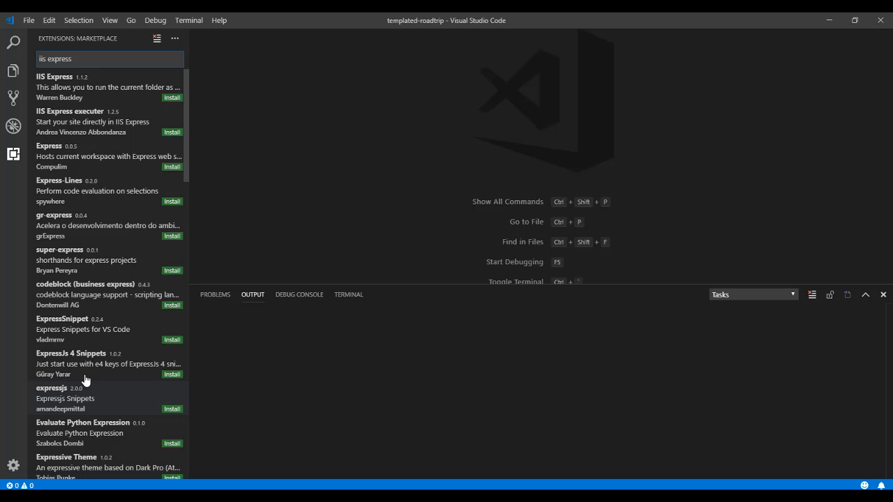
click(91, 87)
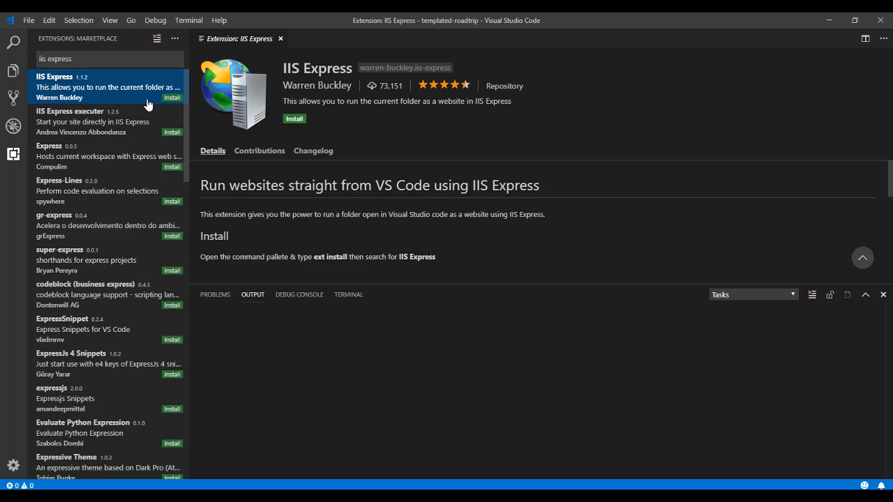
- Install the IIS Express extension and close its details page
click(295, 119)
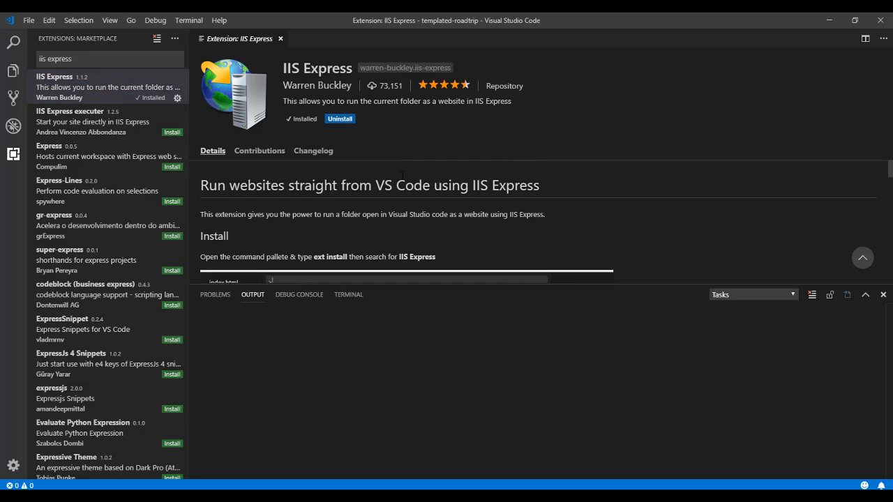
text(>inst)
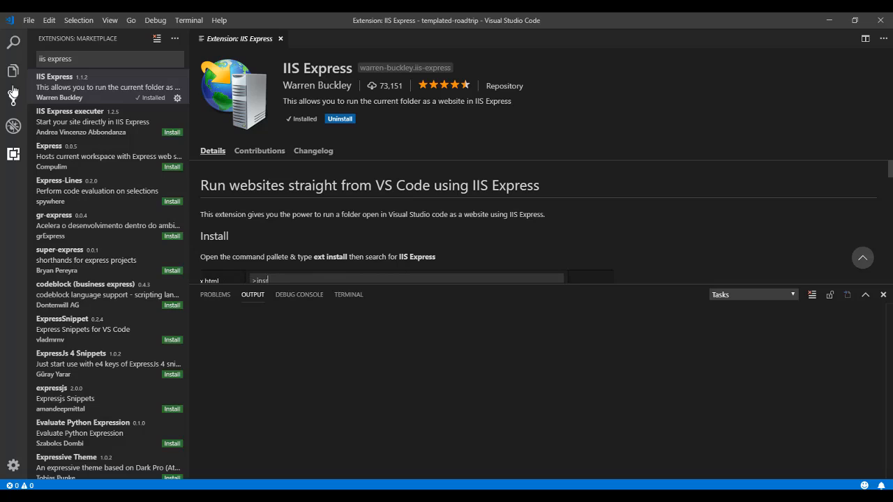
click(13, 66)
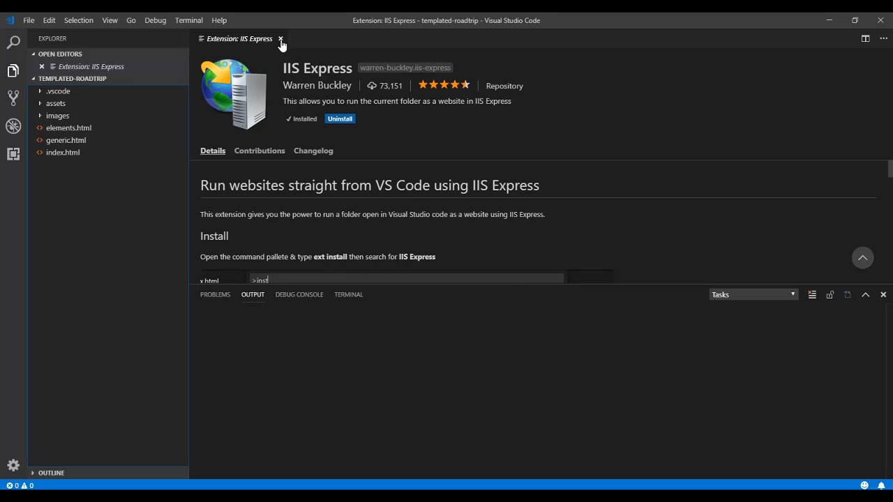
click(278, 39)
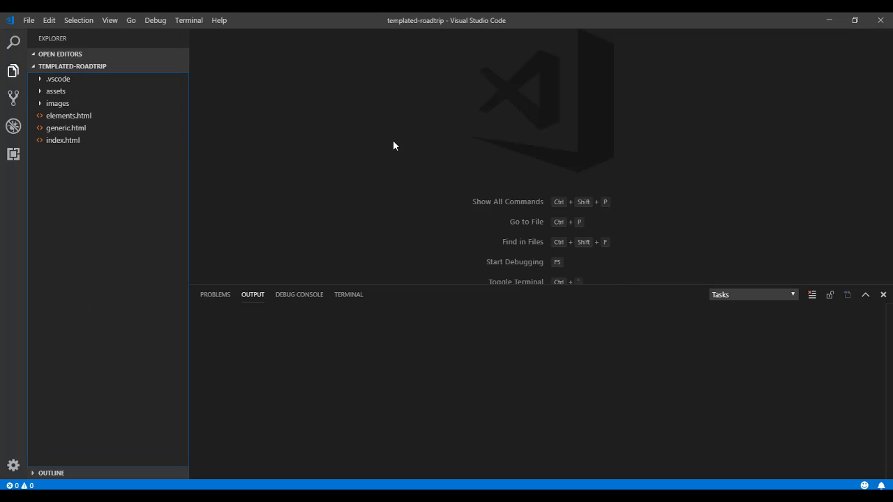
- Run 'IIS Express: Start Website' from the Command Palette to serve templated-roadtrip
key(Ctrl+Shift+P)
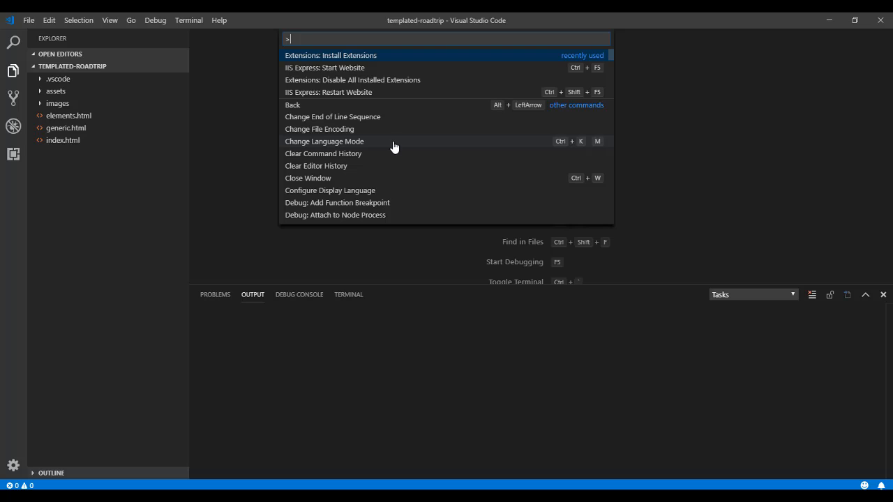
text(iis)
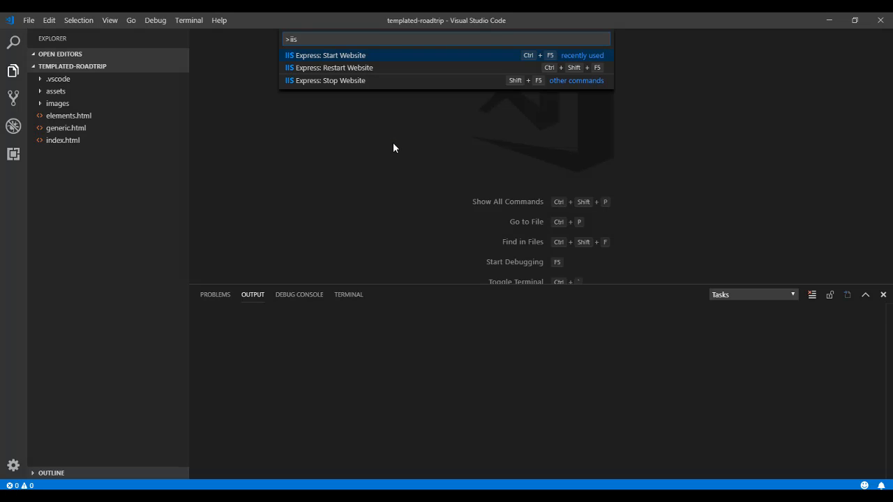
key(Escape)
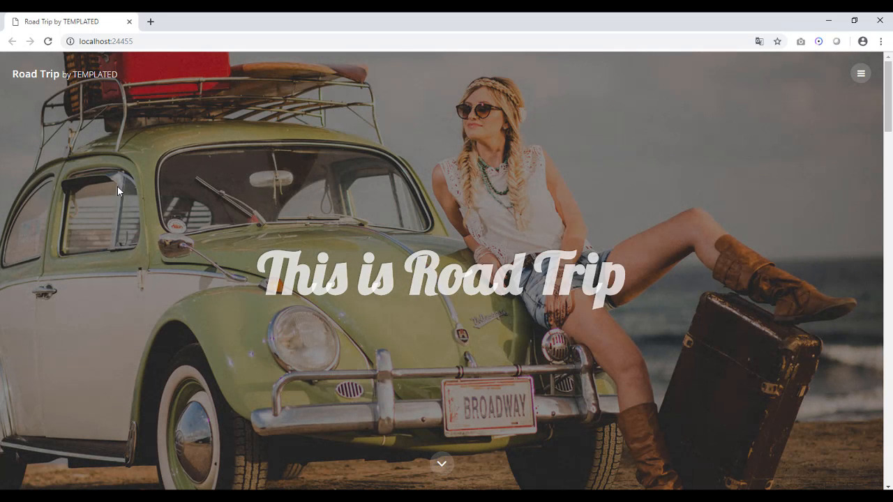
- Use the Road Trip hamburger menu to load the Generic page, then the Elements page
click(861, 74)
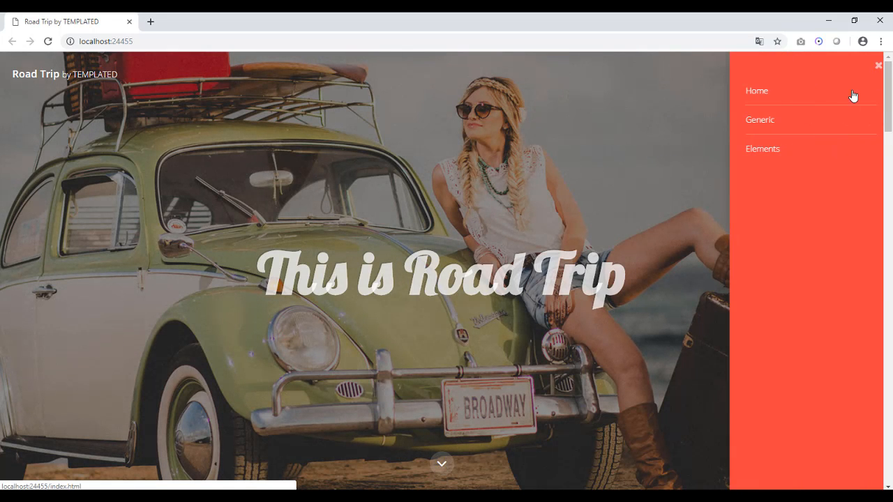
click(107, 41)
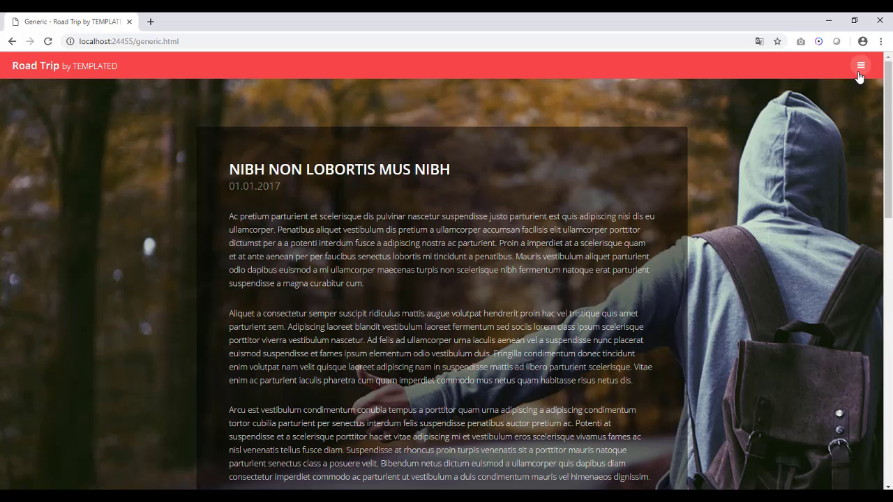
click(860, 65)
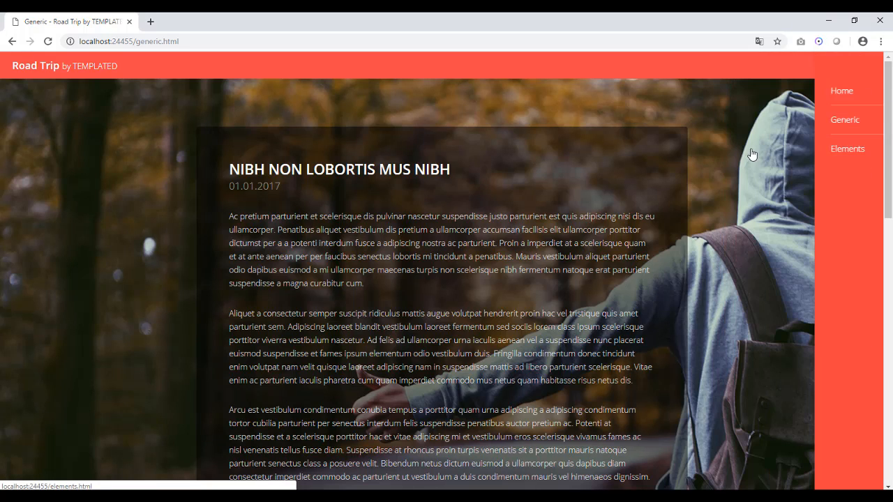
click(848, 149)
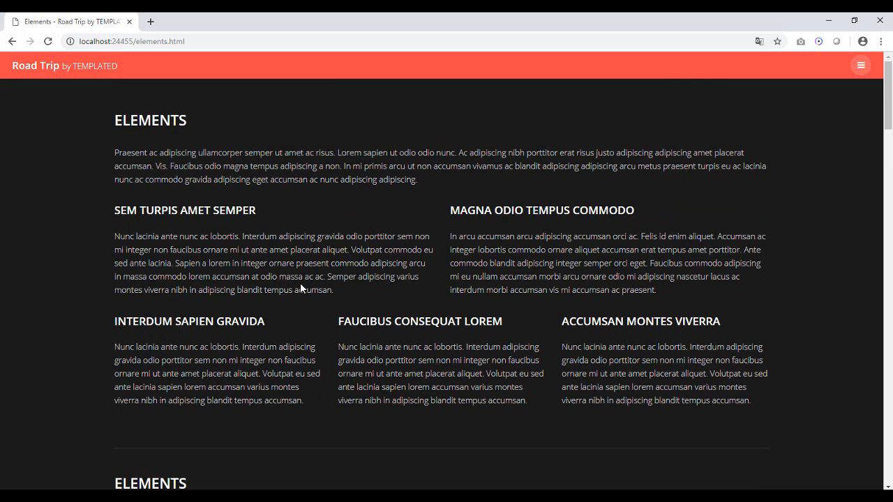
mouse_move(353, 137)
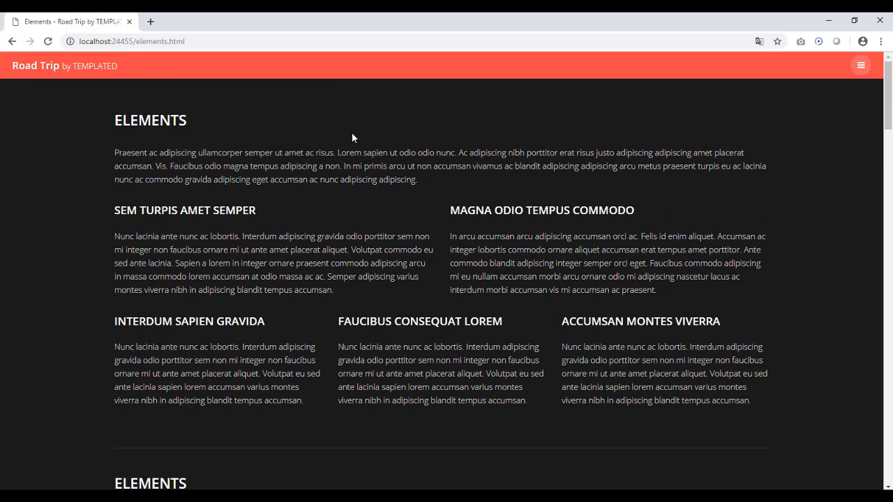
mouse_move(338, 228)
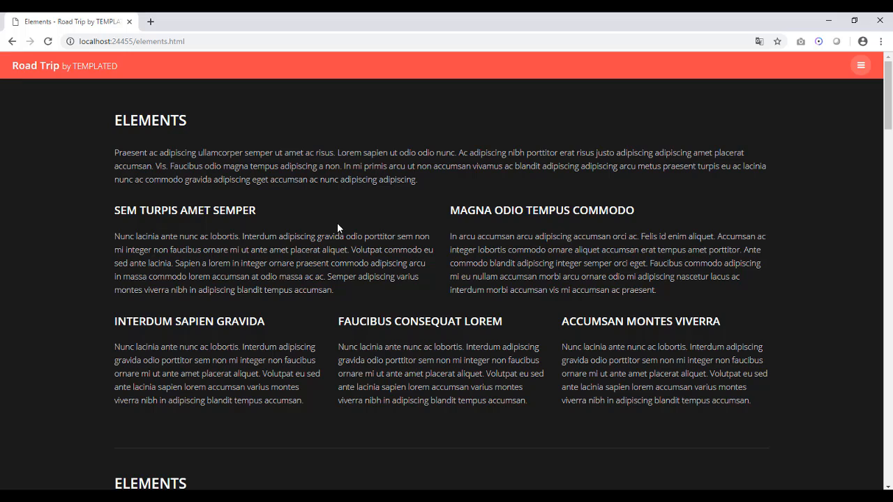
mouse_move(379, 203)
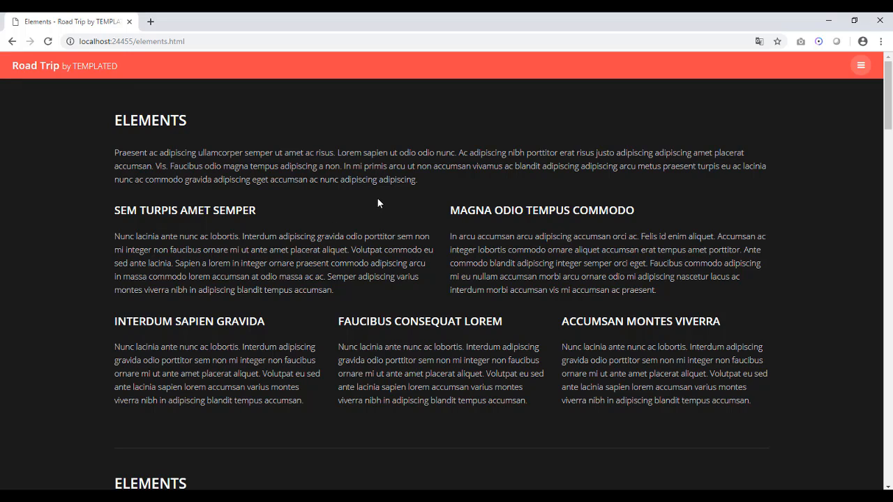
mouse_move(333, 440)
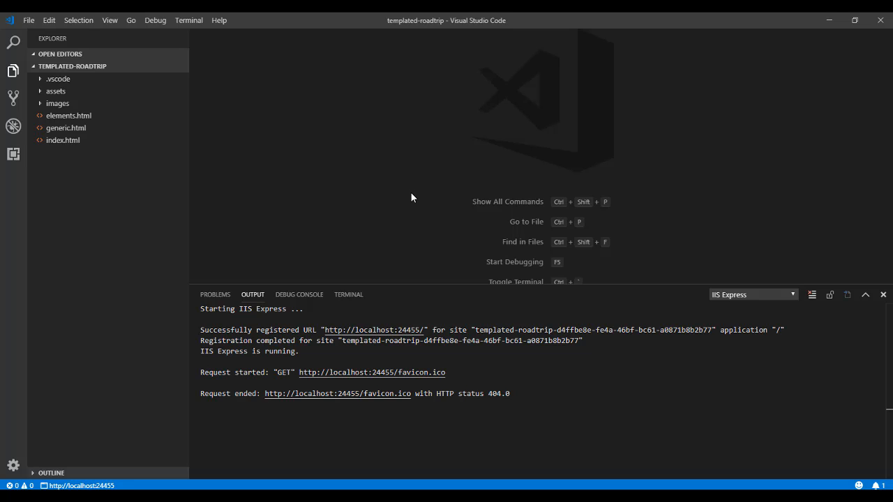
mouse_move(413, 203)
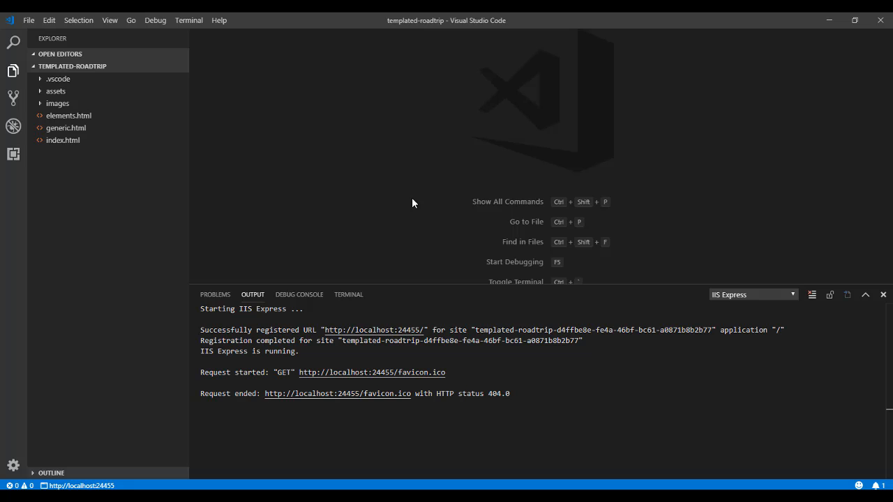